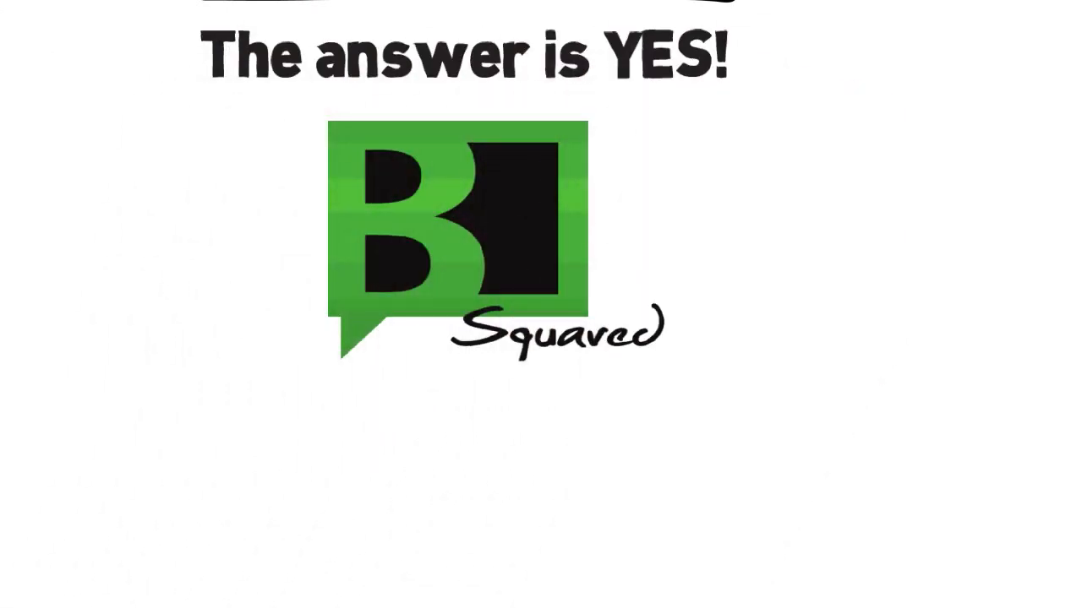
scroll("down", 3)
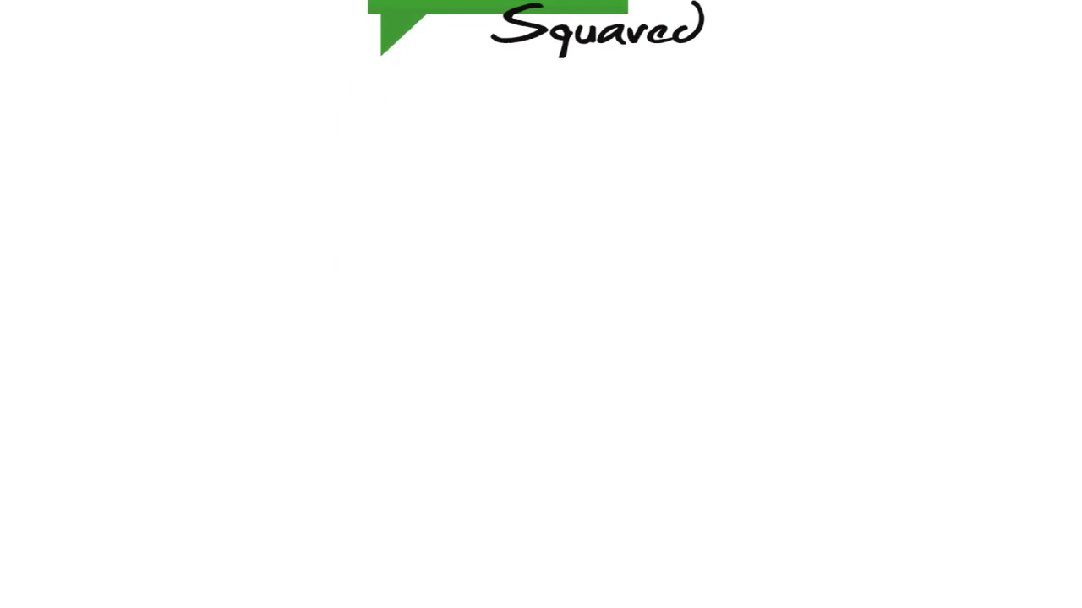